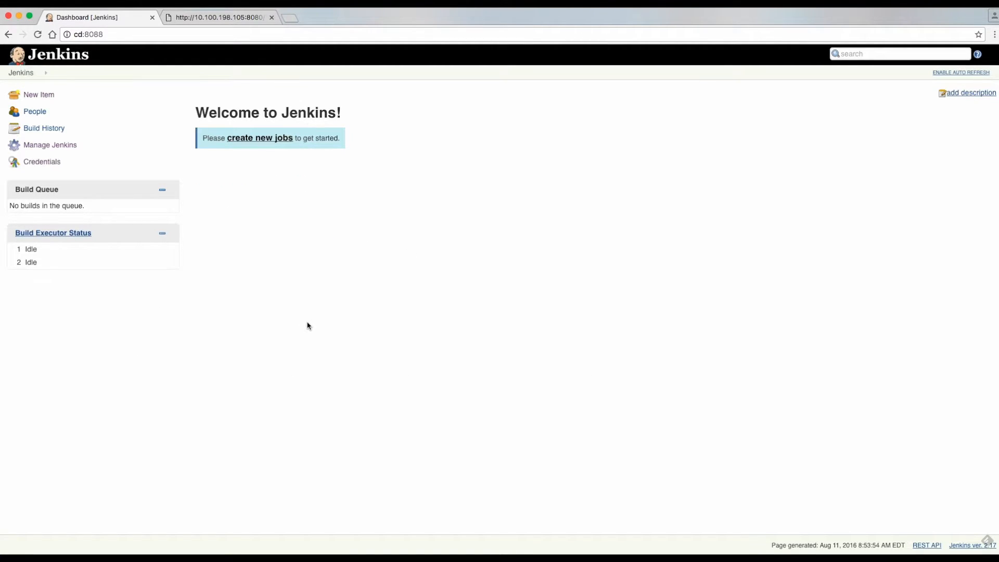
pyautogui.moveTo(224, 212)
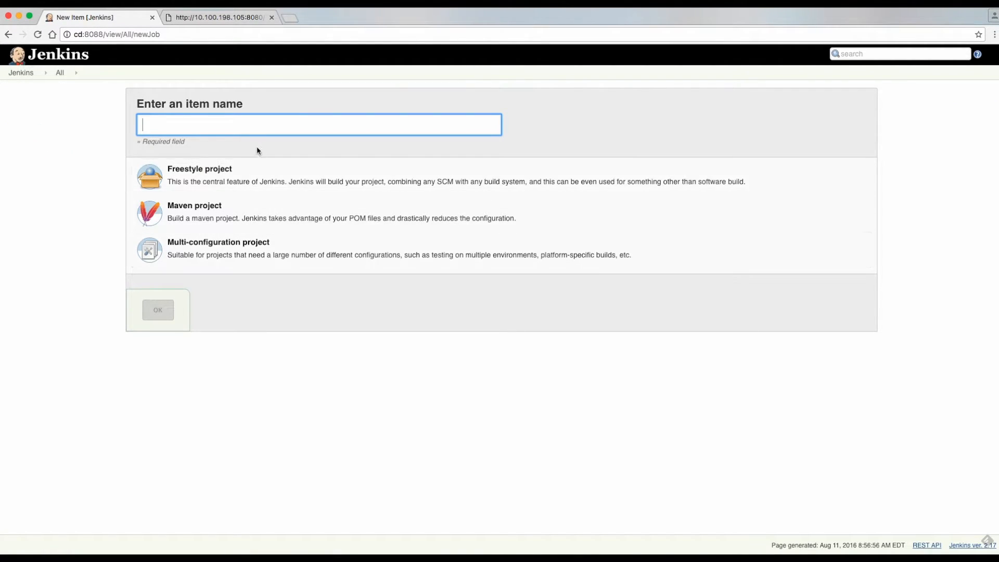
# Create a freestyle project named vertx-microservices-workshop-dsl.
pyautogui.write('vertx-microservices-workshop-dsl')
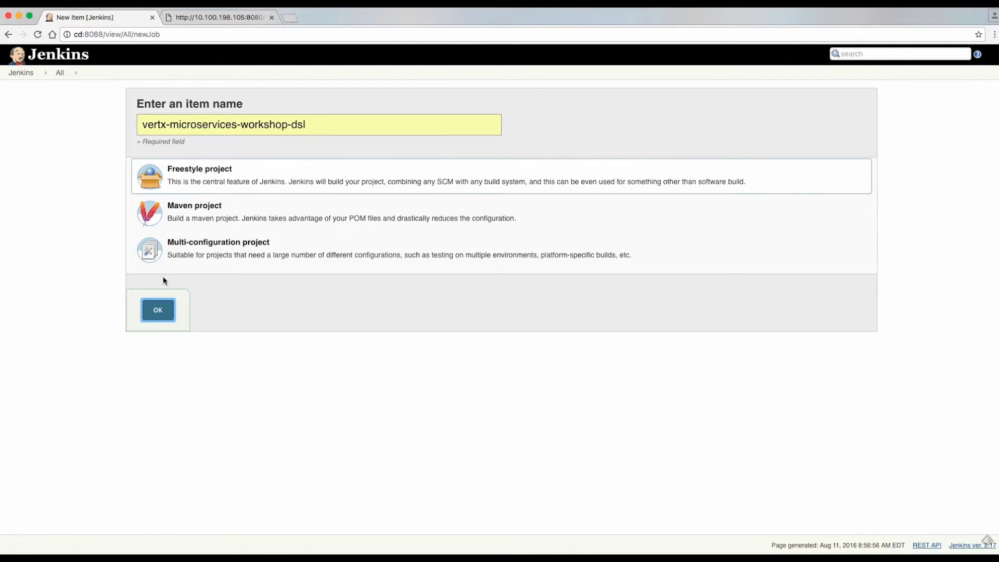
pyautogui.click(157, 310)
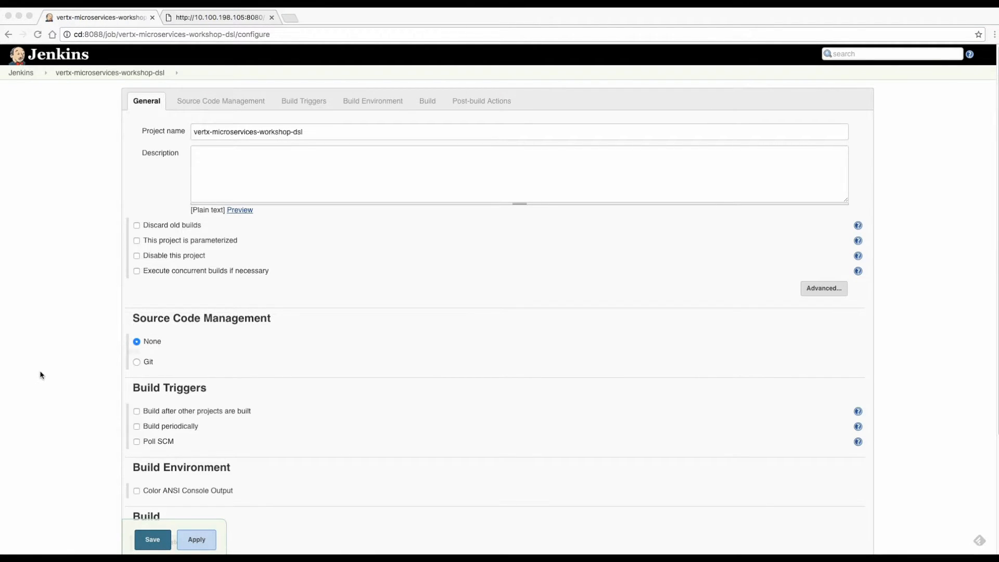
# Add a Process Job DSLs build step set to use the provided DSL script.
pyautogui.scroll(-3)
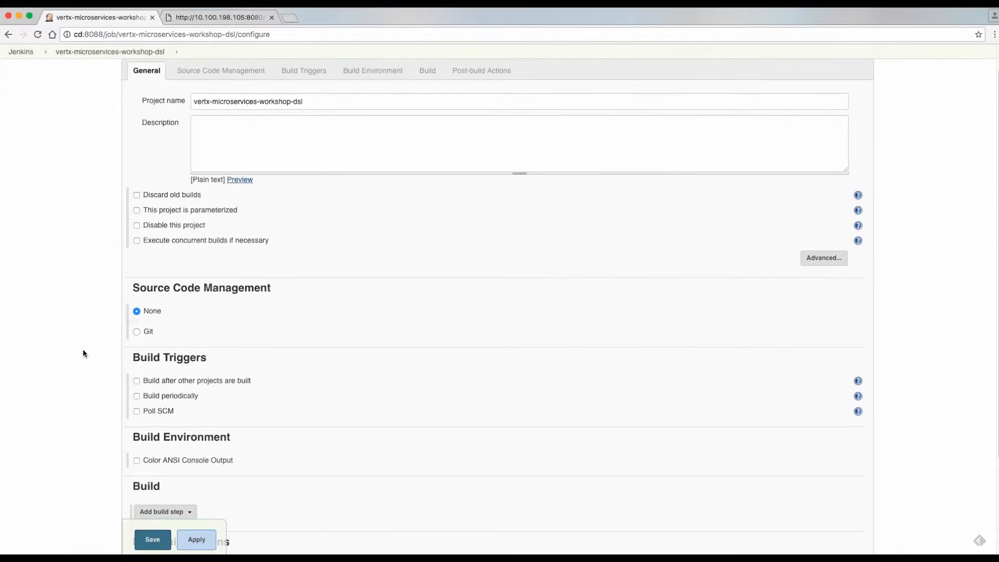
pyautogui.scroll(-3)
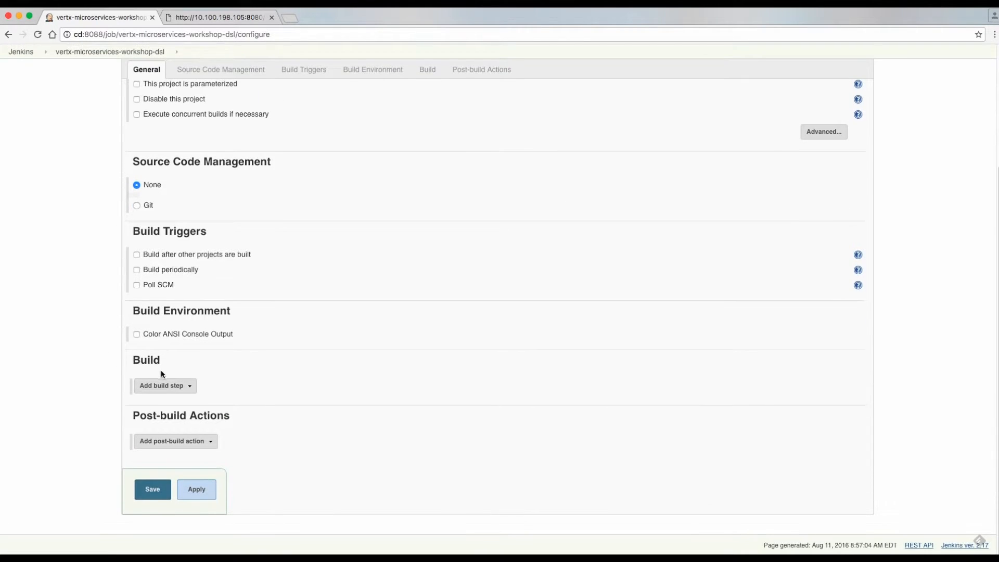
pyautogui.click(162, 385)
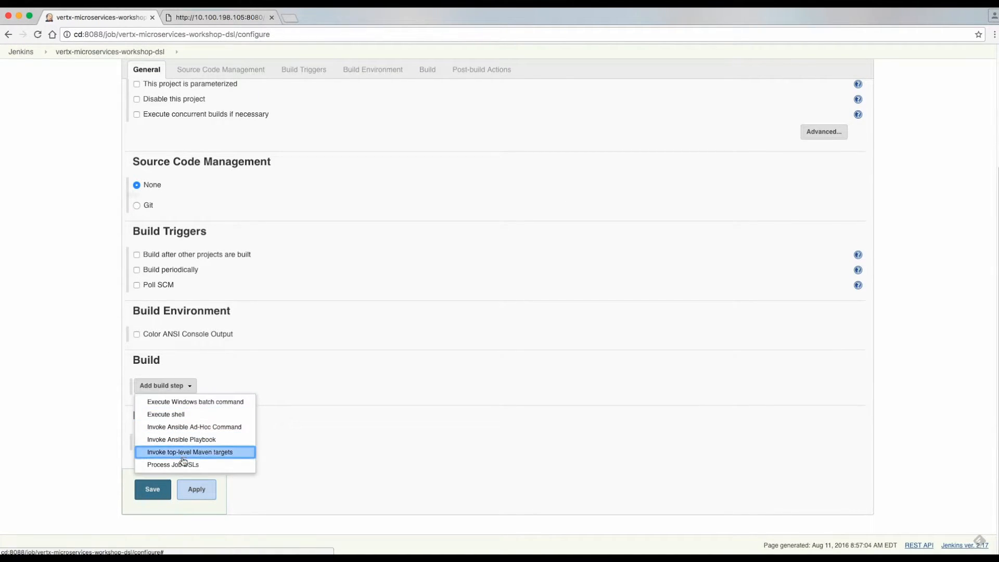
pyautogui.click(173, 465)
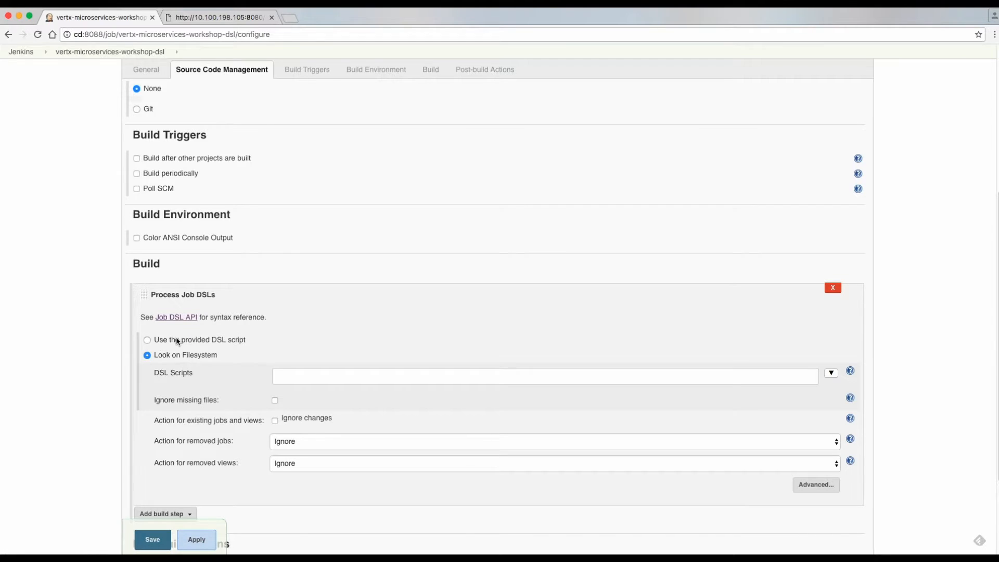
pyautogui.click(147, 340)
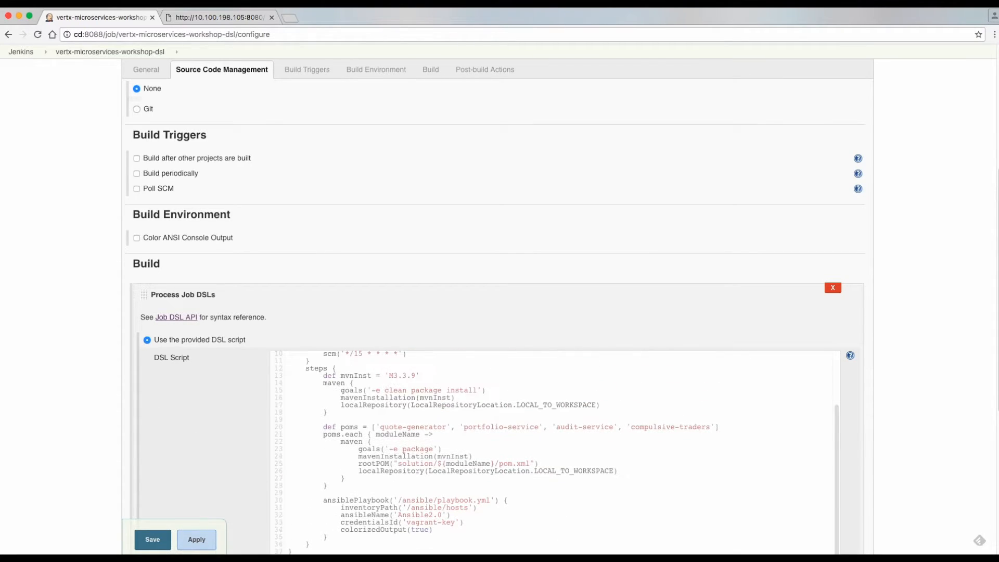
# Review the DSL script defining vertx-microservices-workshop-job and save the seed job.
pyautogui.click(375, 70)
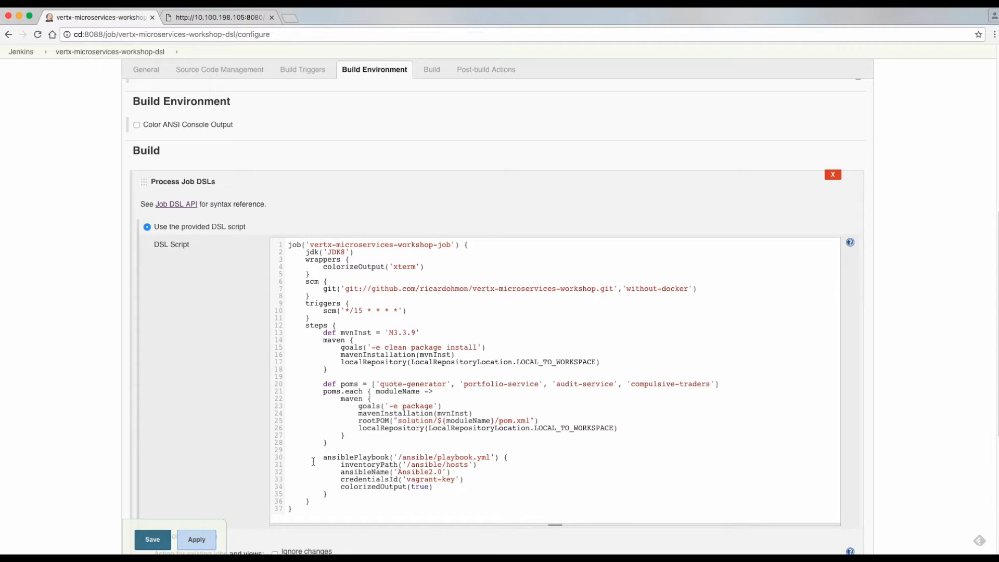
pyautogui.moveTo(313, 460)
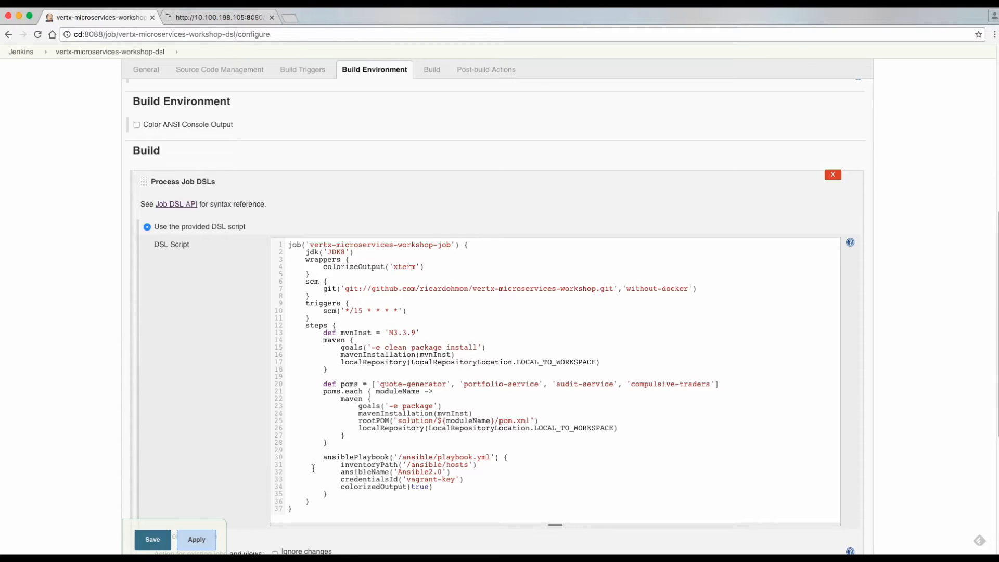
pyautogui.click(153, 539)
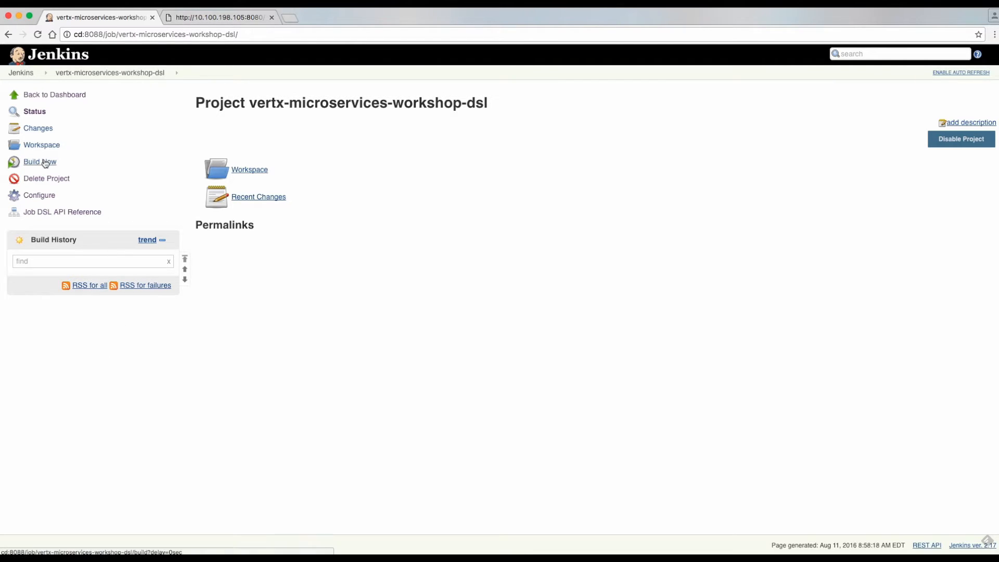
# Run build #1 of the seed job and return to the dashboard.
pyautogui.click(39, 162)
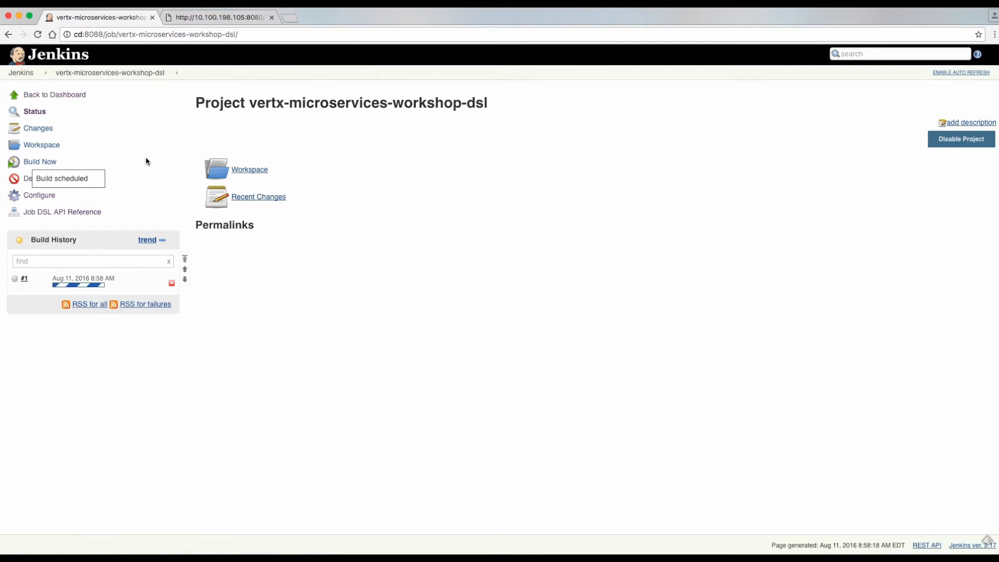
pyautogui.click(55, 94)
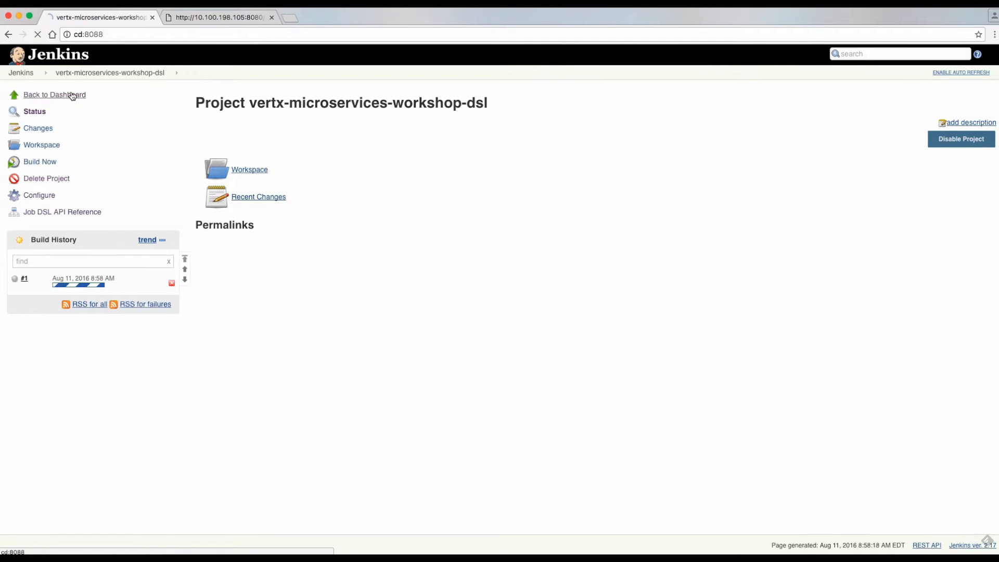
pyautogui.click(54, 94)
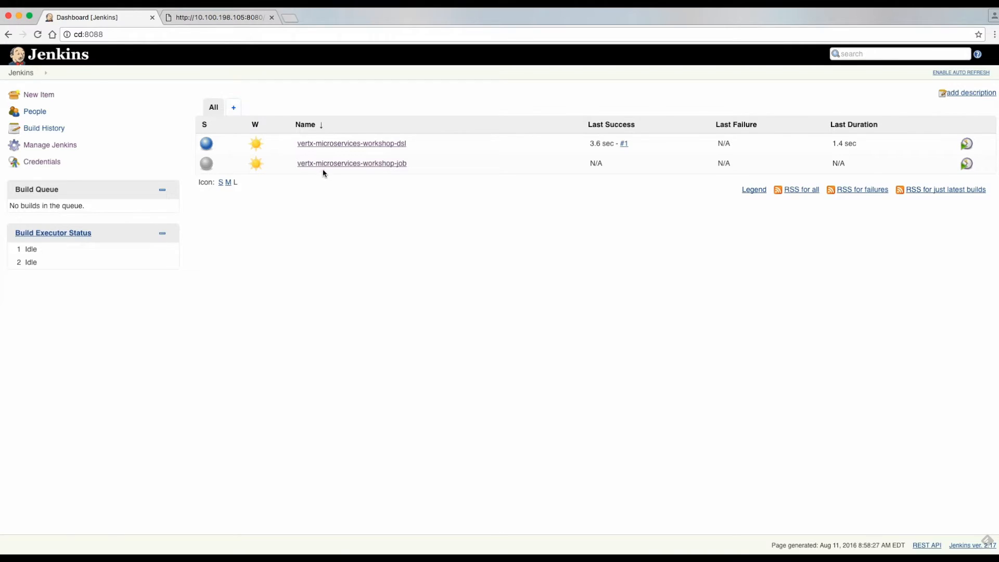
# Start build #1 of vertx-microservices-workshop-job and view its console output.
pyautogui.click(351, 163)
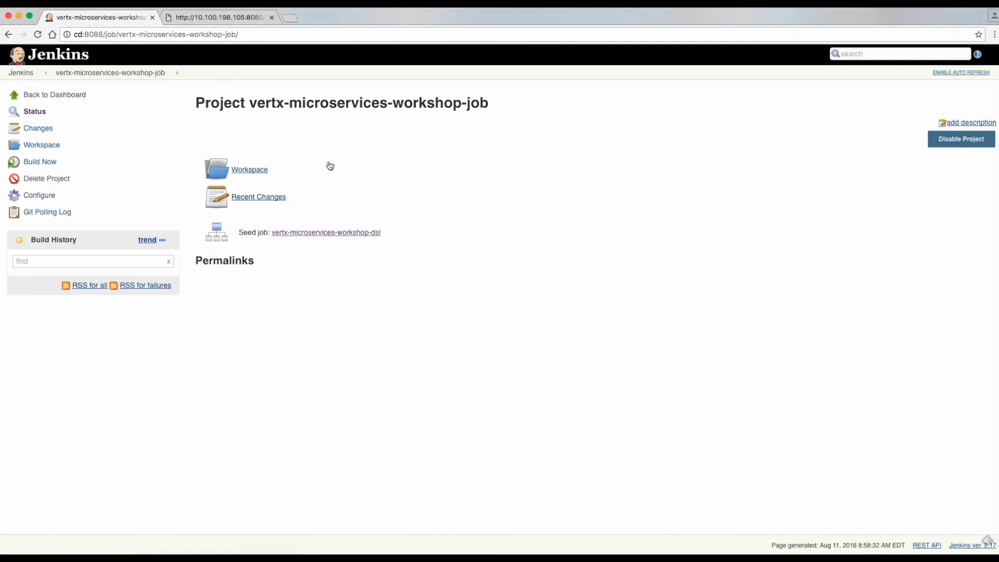
pyautogui.moveTo(217, 124)
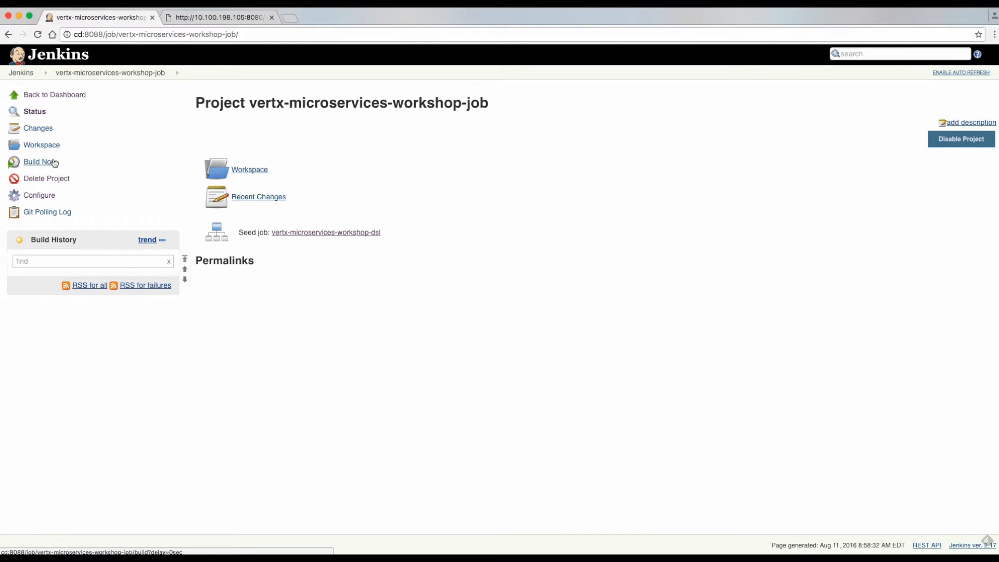
pyautogui.click(39, 161)
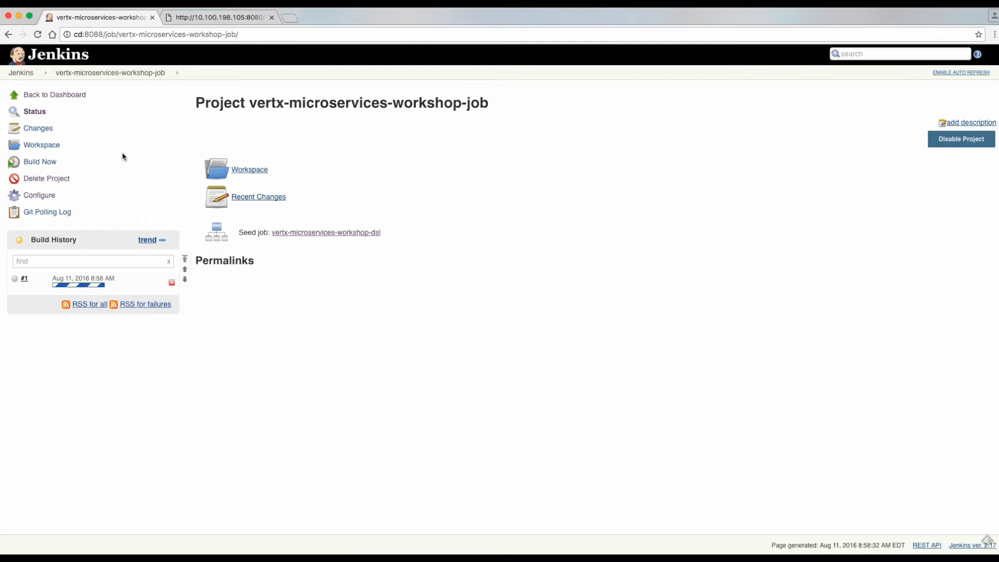
pyautogui.moveTo(94, 145)
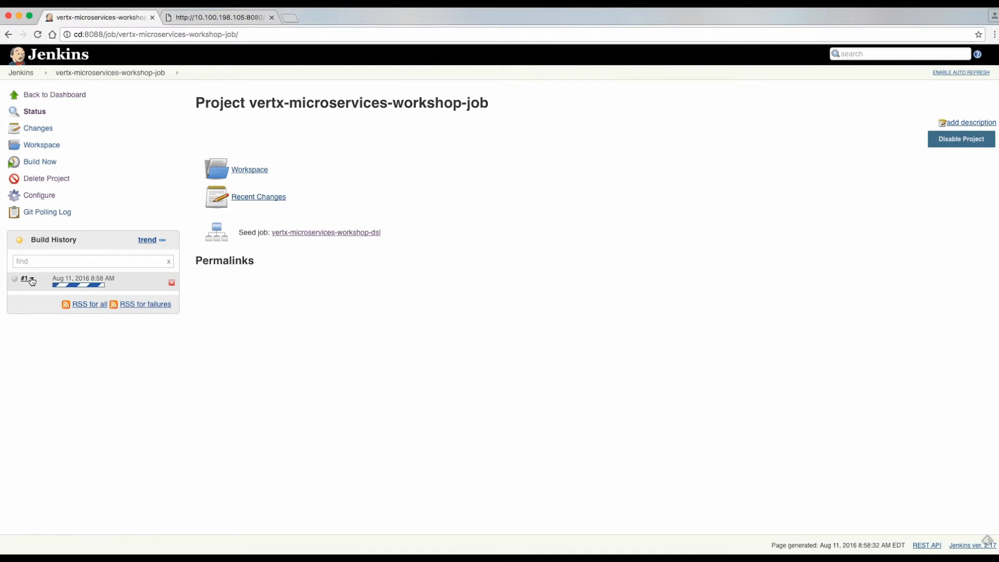
pyautogui.click(24, 278)
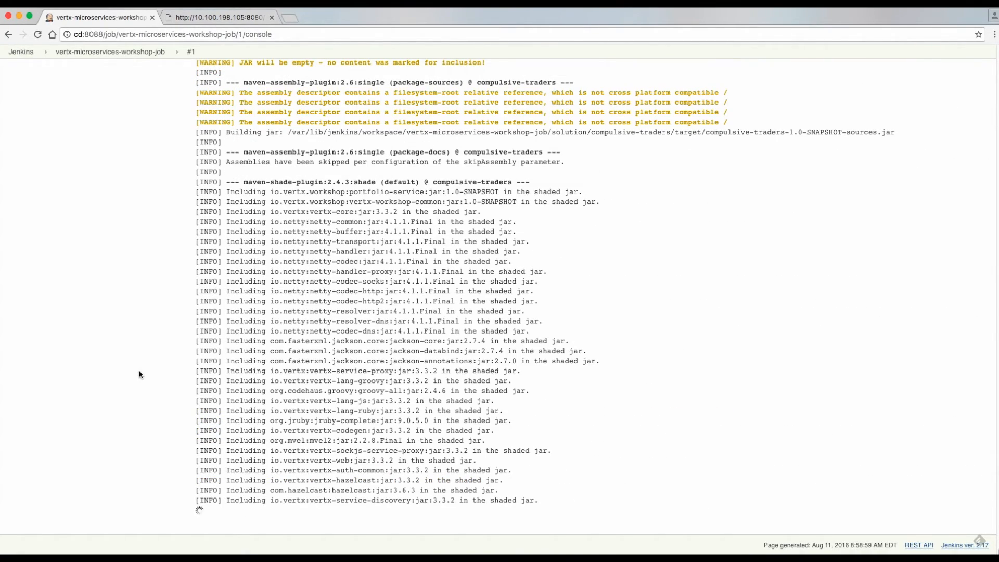
# Scroll the build #1 console to follow Maven packaging progress.
pyautogui.scroll(-3)
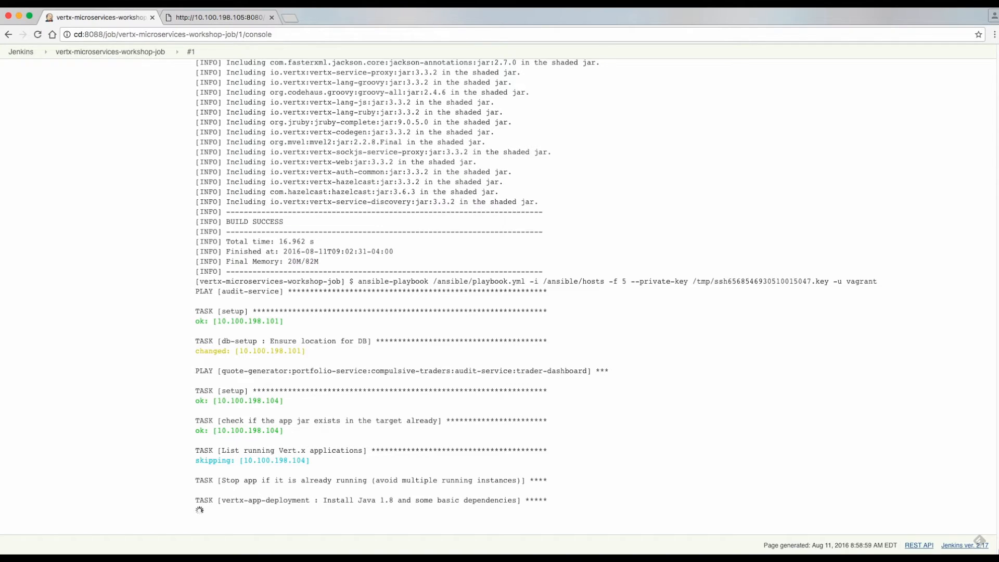
# Follow the Ansible playbook output until the build reports Finished: SUCCESS.
pyautogui.scroll(-3)
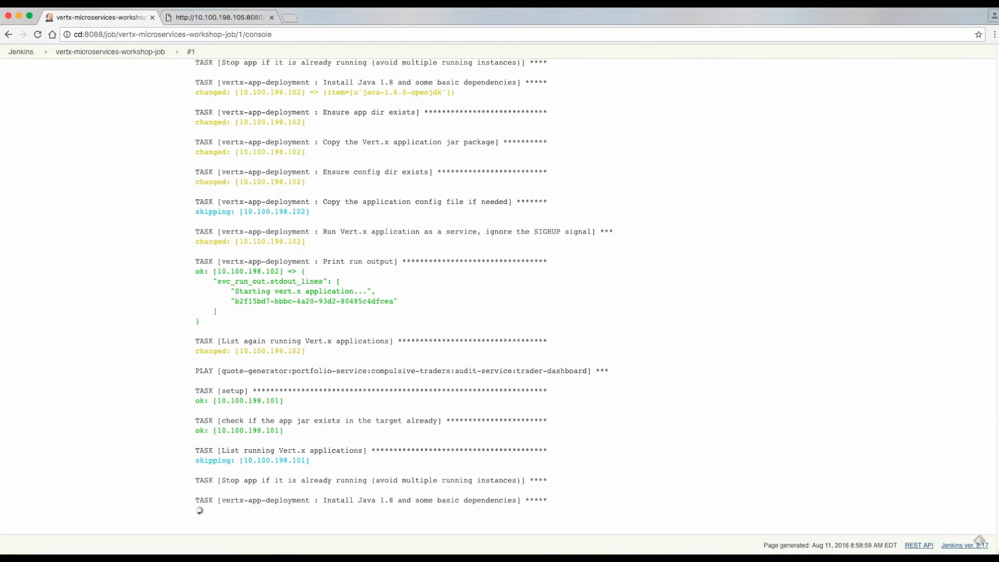
pyautogui.scroll(-3)
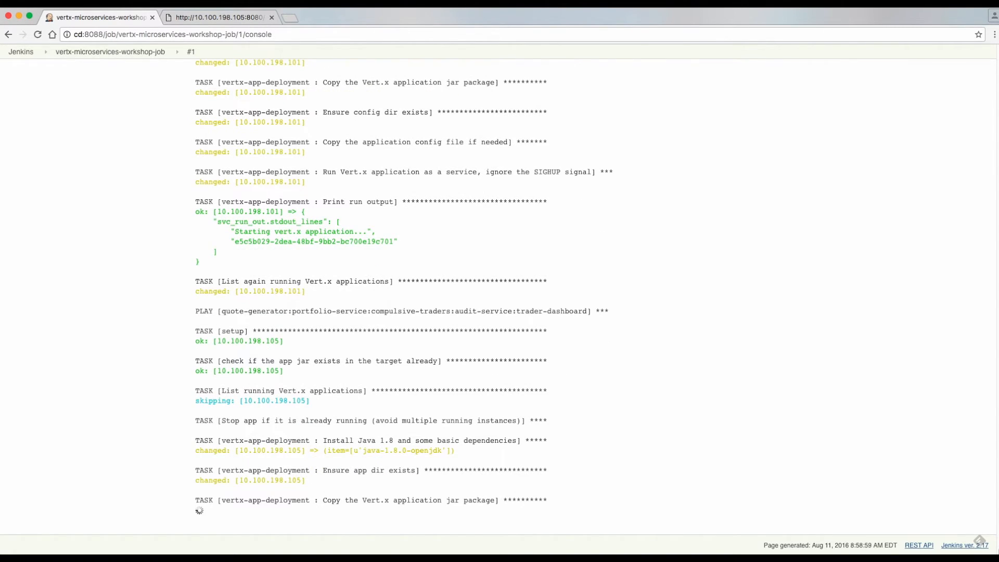
pyautogui.scroll(-3)
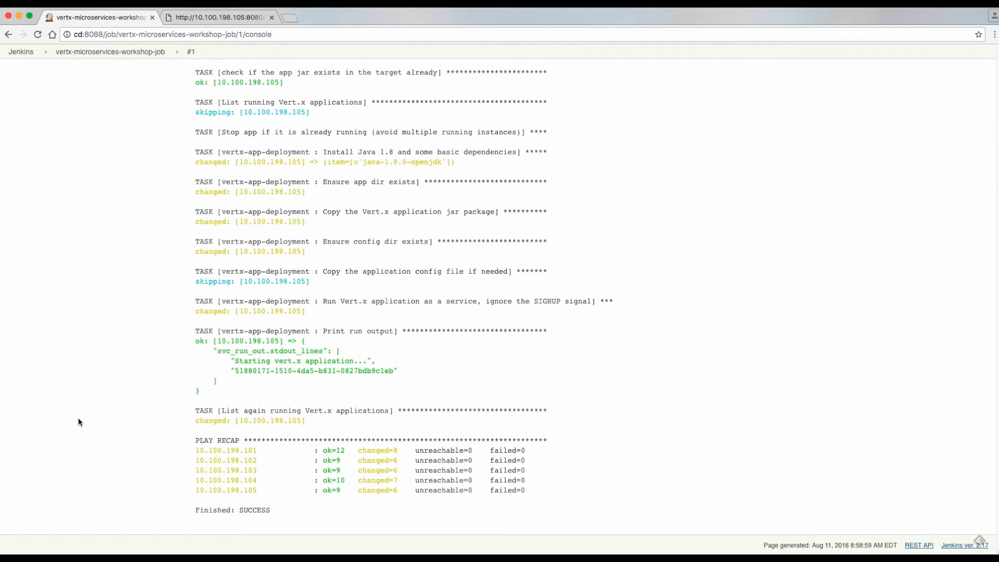
pyautogui.moveTo(104, 355)
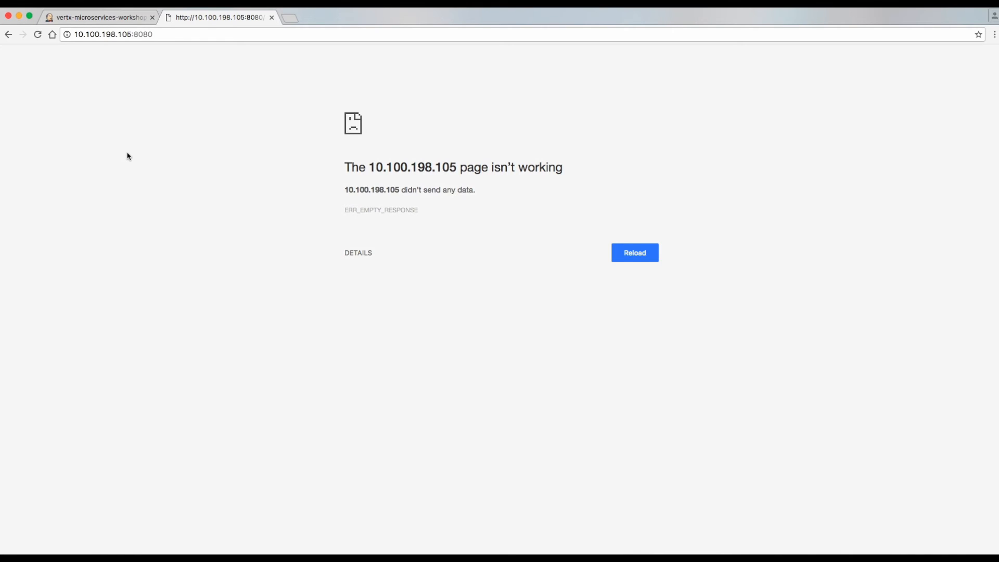
# Reload the MicroTrader dashboard at 10.100.198.105:8080 and browse portfolio, trades and services.
pyautogui.click(633, 253)
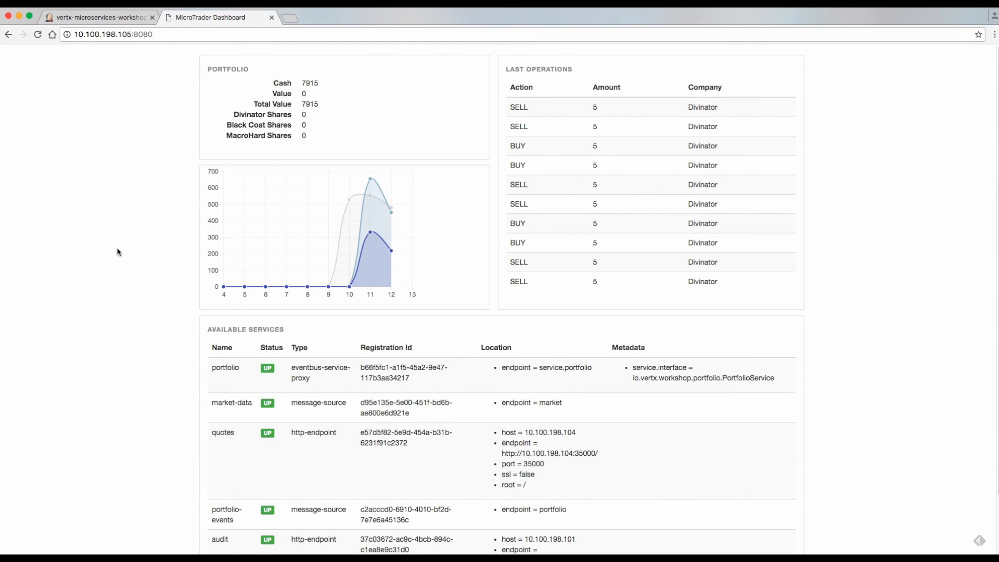
pyautogui.scroll(-3)
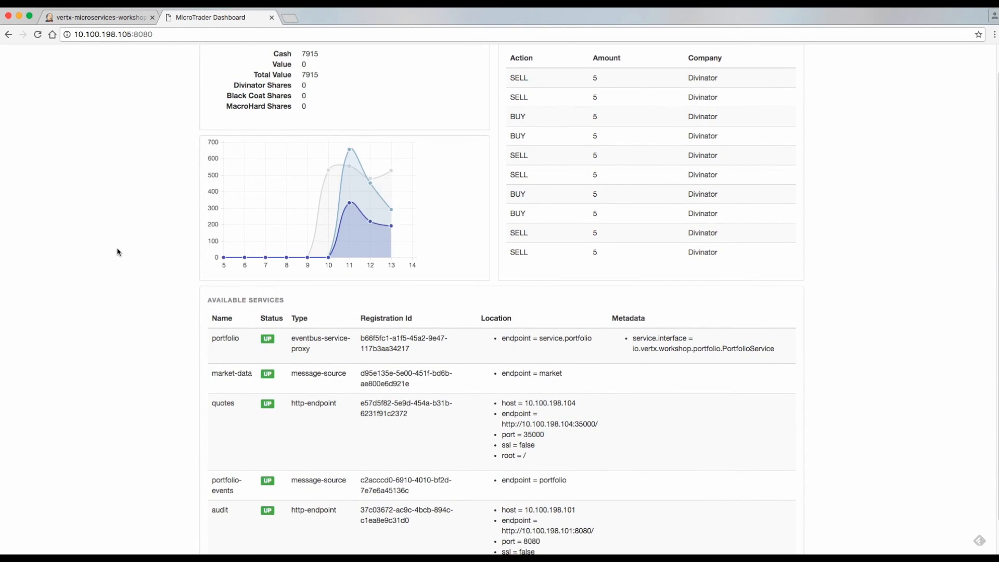
pyautogui.scroll(-3)
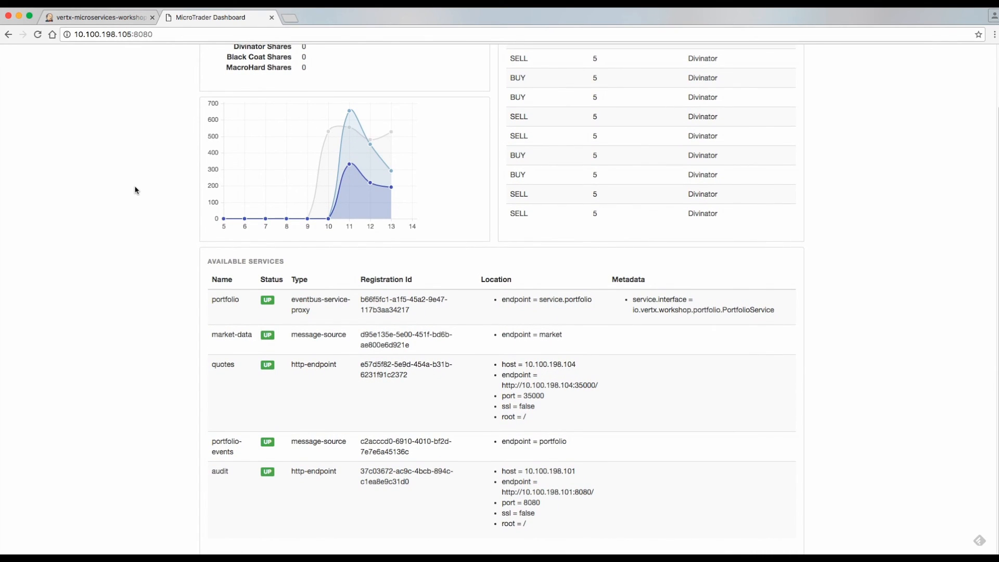